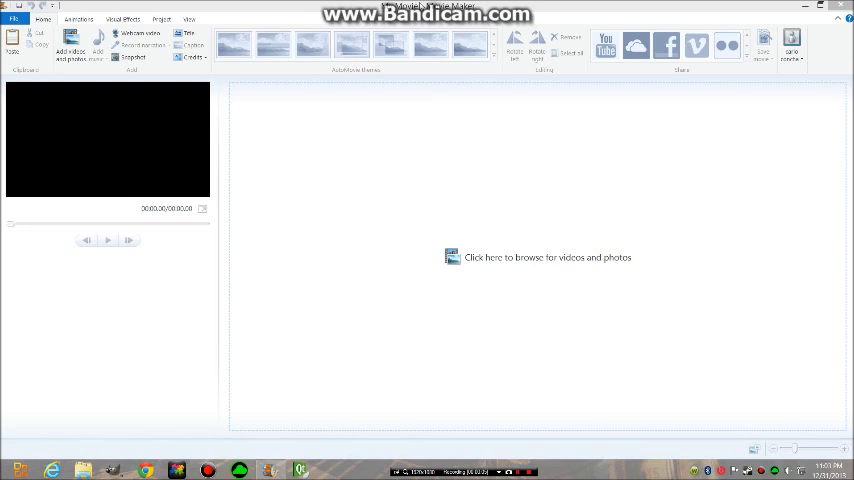
mouse_move(452, 166)
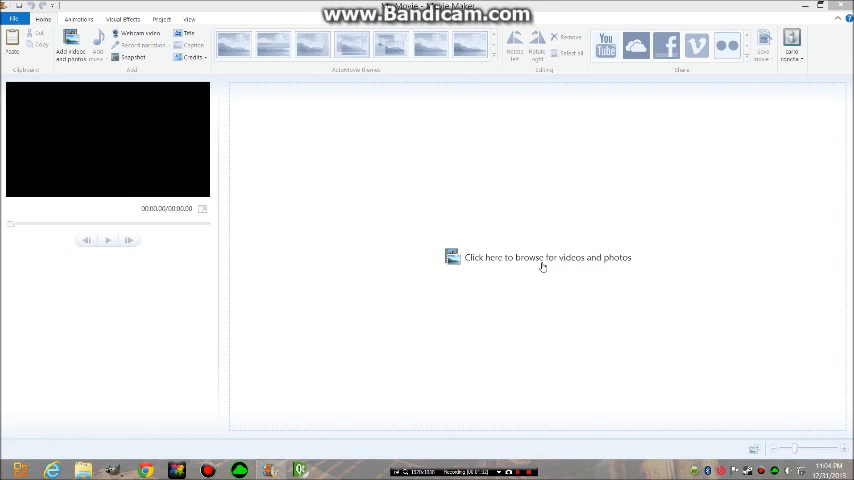
mouse_move(508, 108)
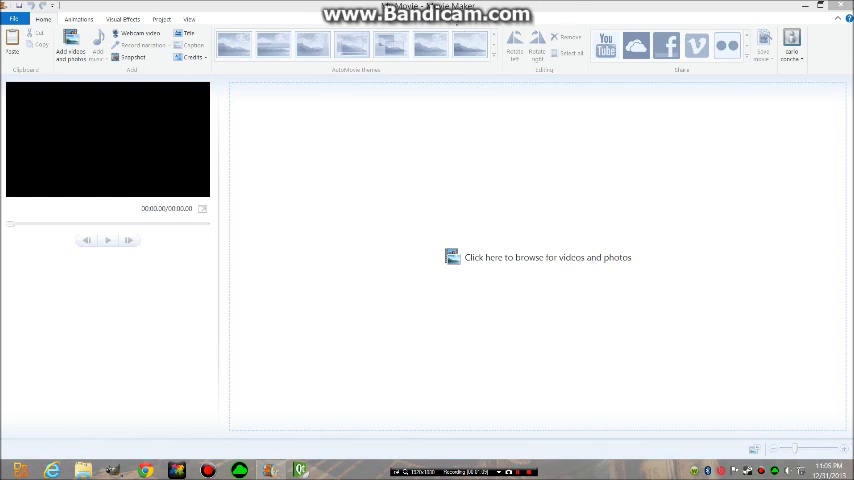
mouse_move(476, 228)
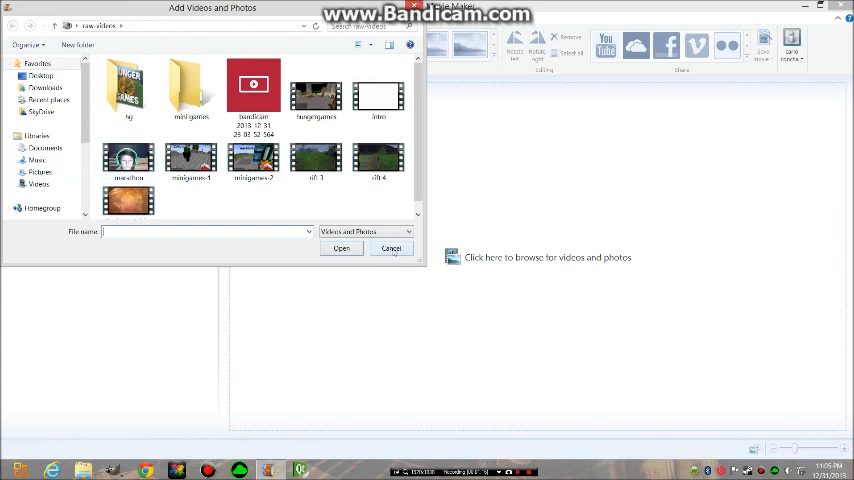
Cancel the Add Videos and Photos dialog so no media is added to the project
left_click(392, 248)
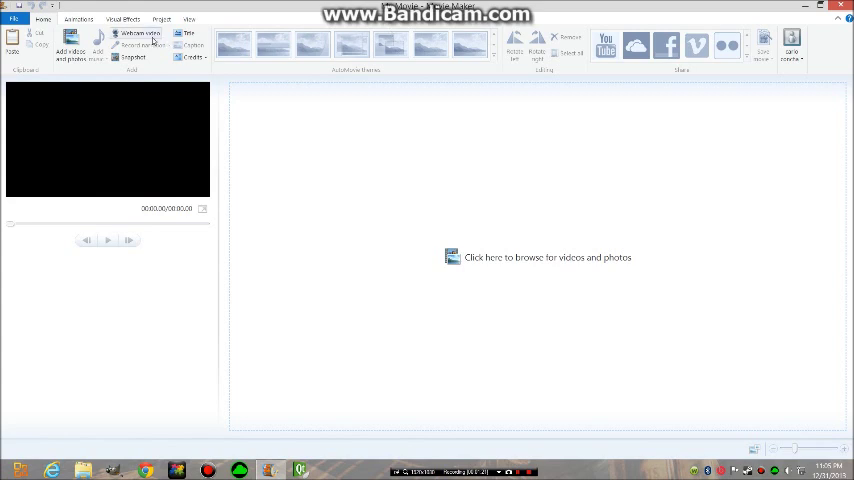
mouse_move(136, 32)
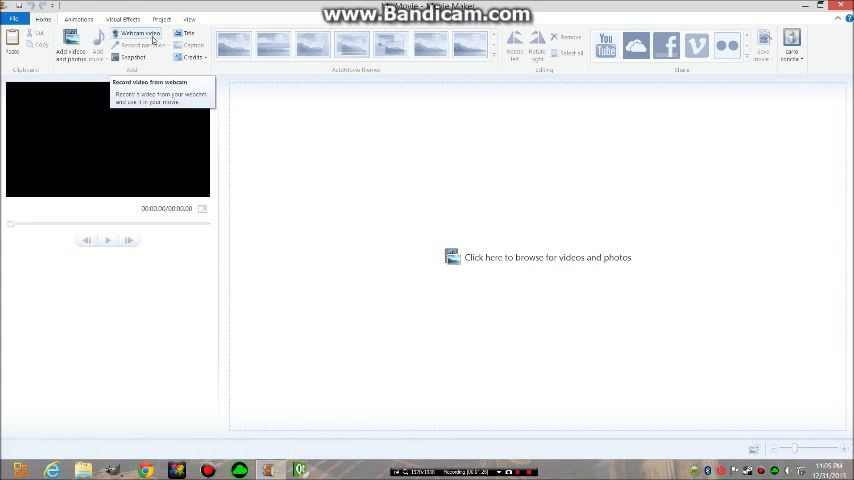
Record a webcam video and stop it so the clip lands in the storyboard
left_click(140, 32)
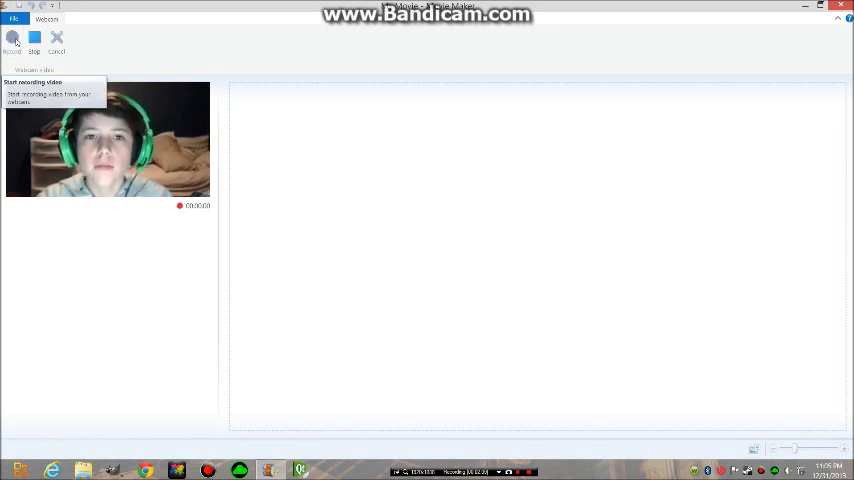
left_click(12, 42)
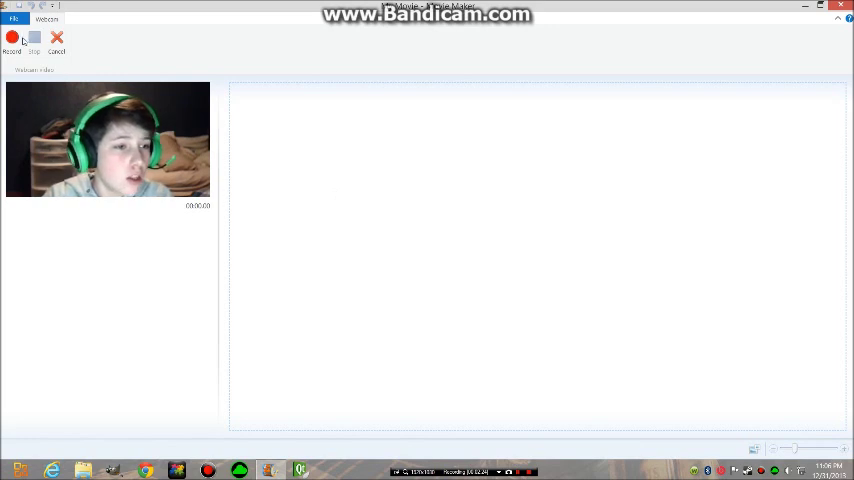
left_click(12, 38)
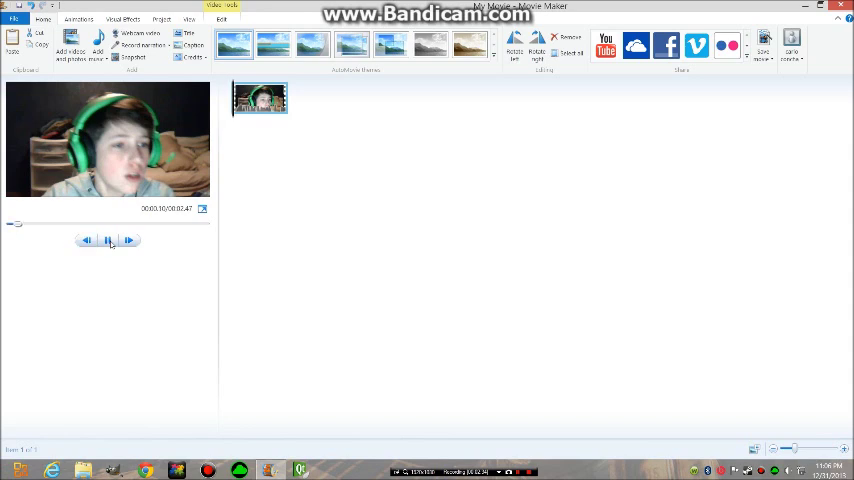
Play the recorded webcam clip in the preview monitor, then pause it
left_click(108, 240)
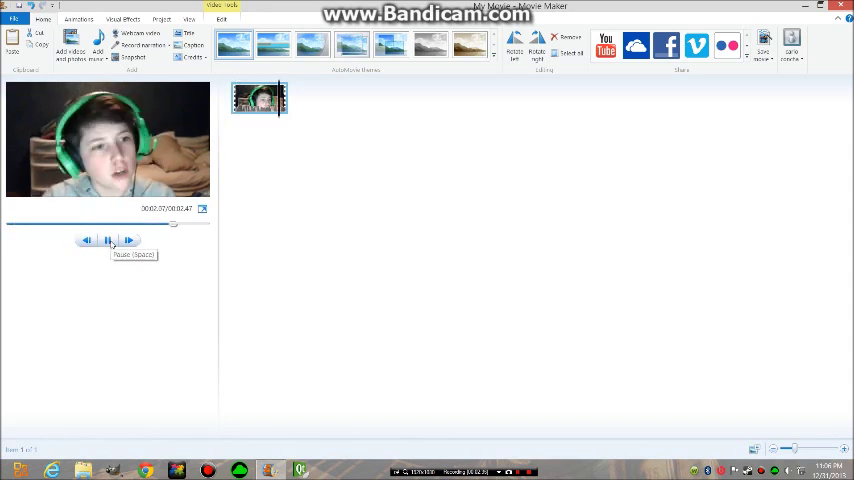
left_click(108, 240)
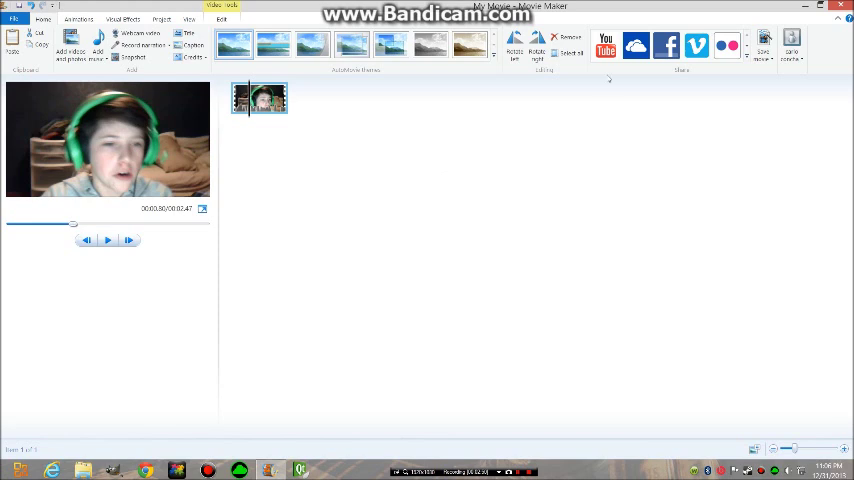
mouse_move(482, 90)
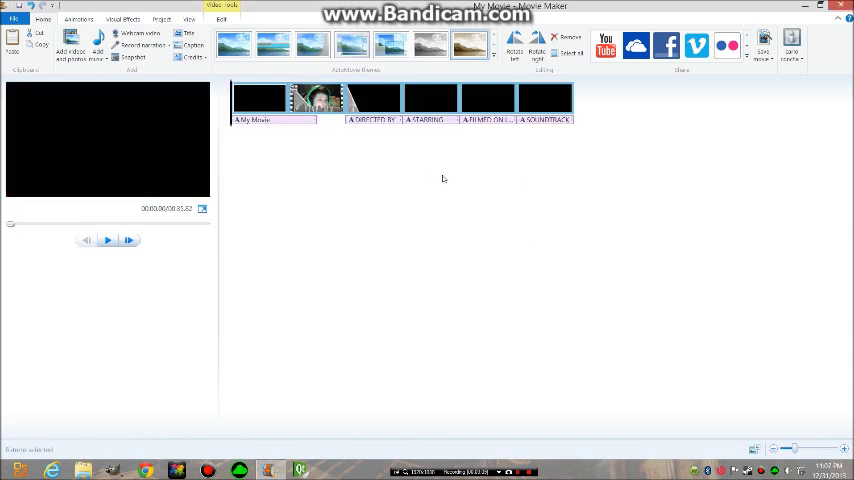
mouse_move(444, 180)
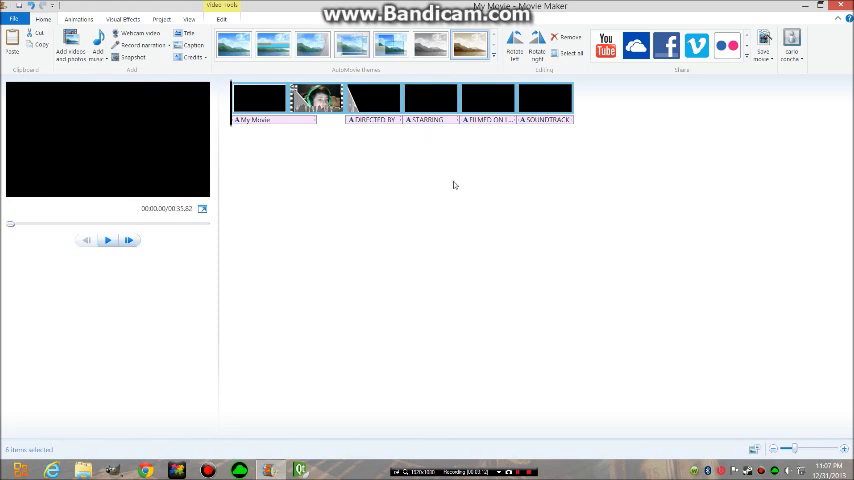
Play the webcam clip and credit text, then select and preview the next title card
left_click(108, 240)
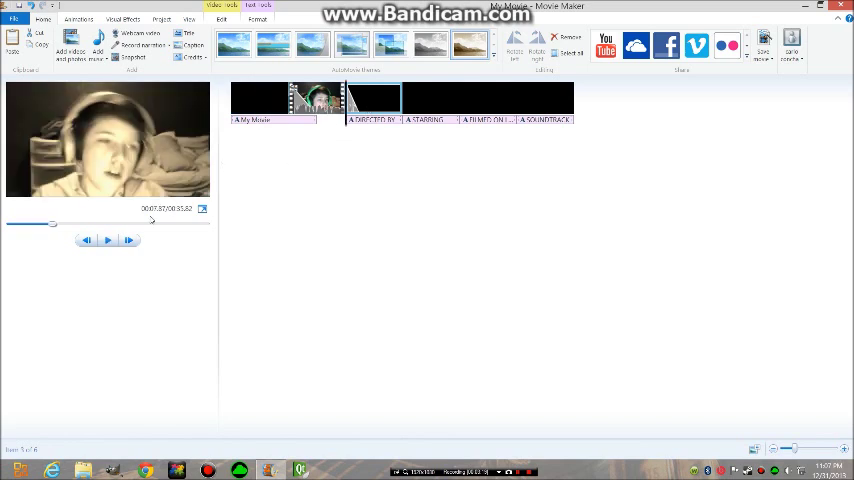
left_click(108, 240)
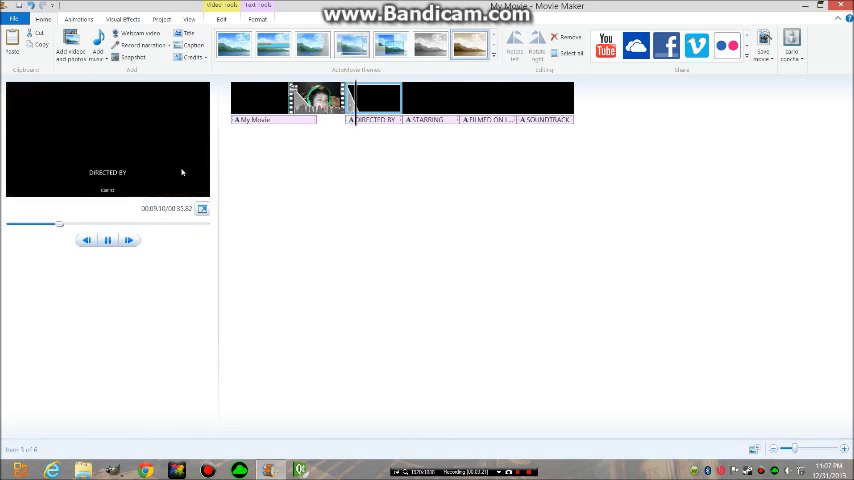
left_click(430, 98)
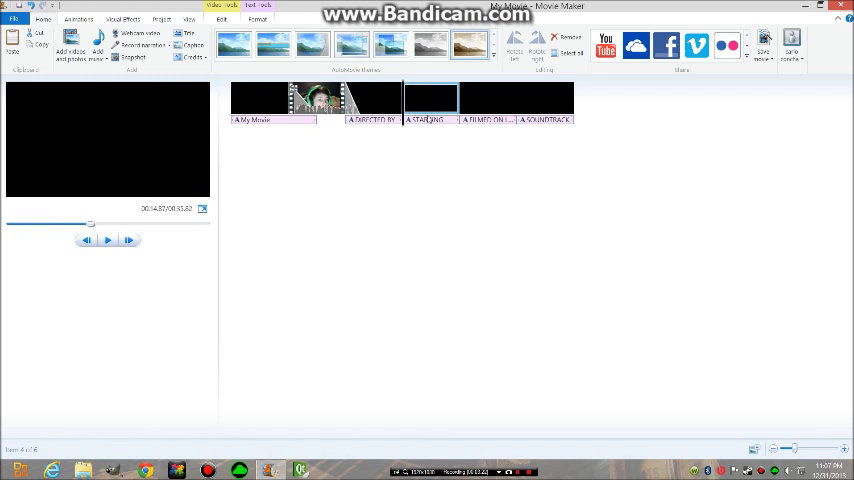
left_click(108, 240)
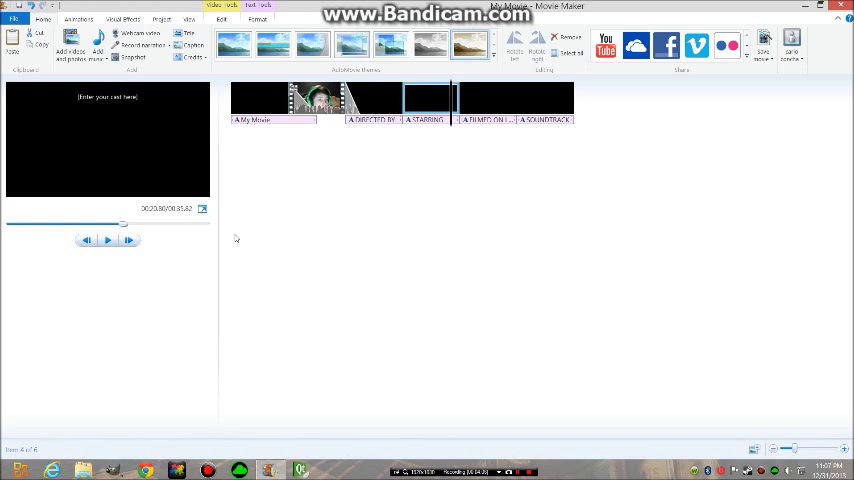
mouse_move(280, 214)
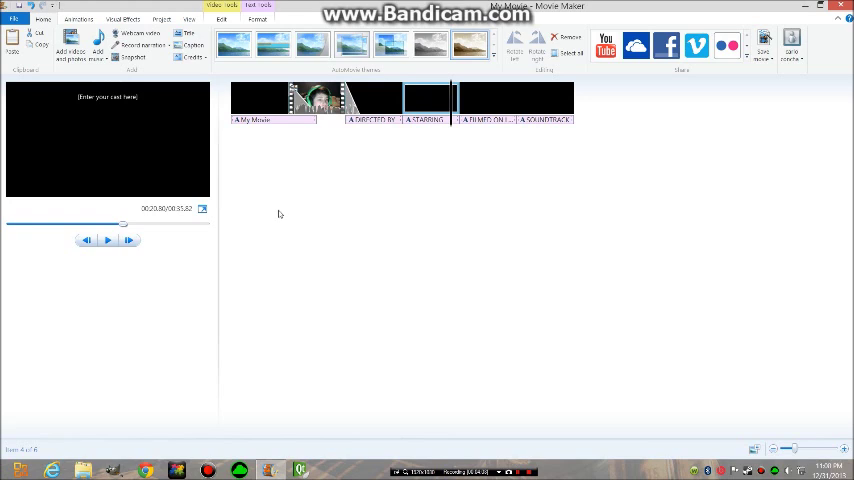
mouse_move(300, 180)
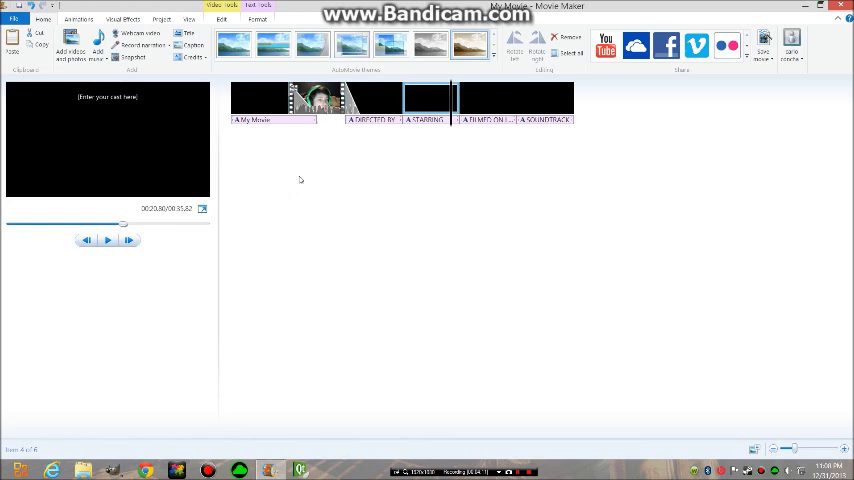